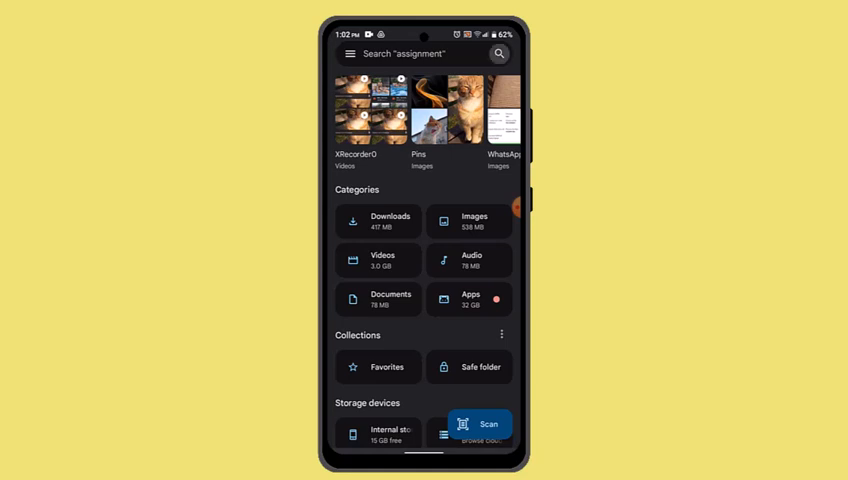
Open Files search from the home screen's top search bar.
left_click(420, 54)
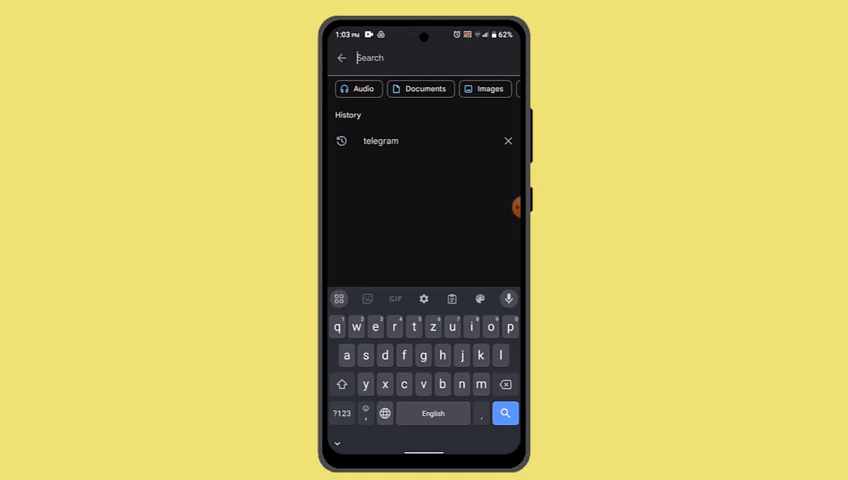
Clear the Files by Google cache from Storage & cache, leaving 0 B cache.
left_click(380, 140)
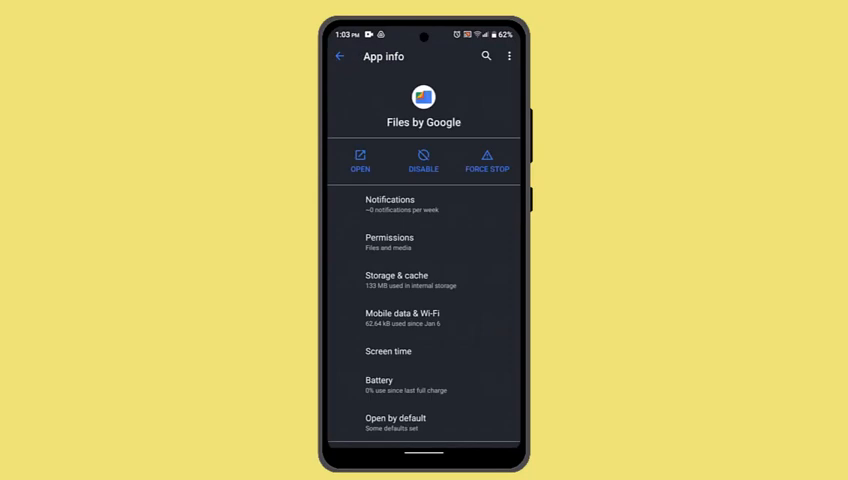
left_click(406, 280)
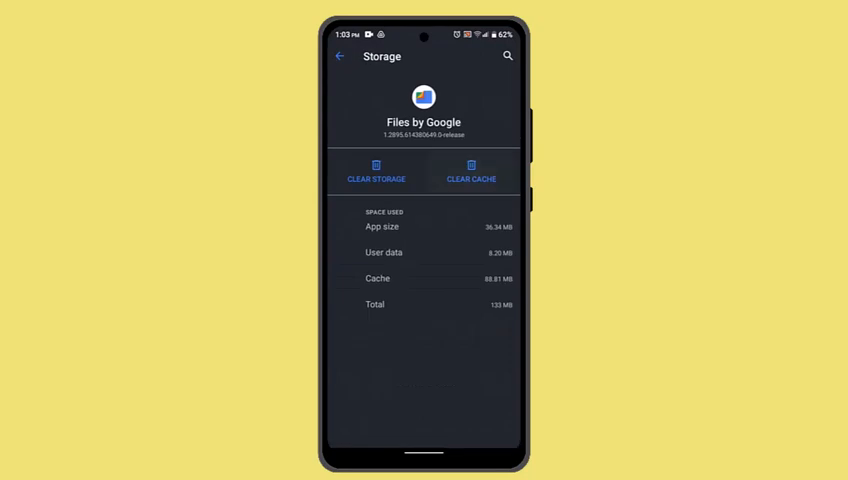
left_click(471, 172)
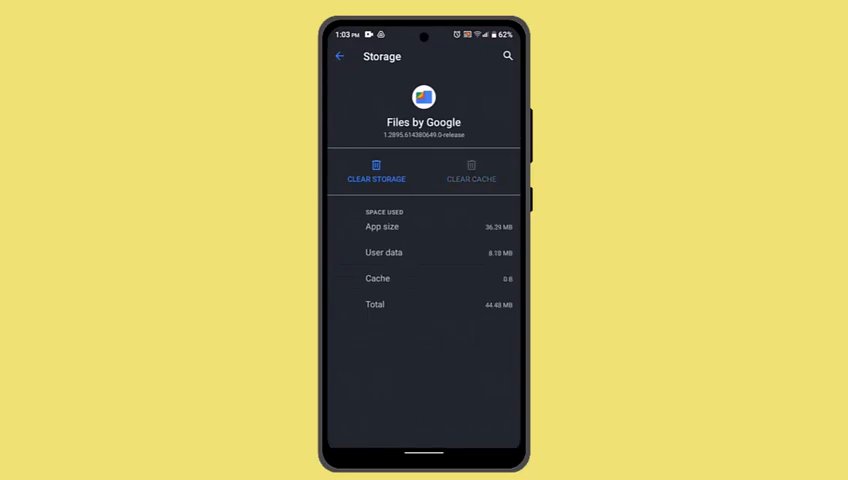